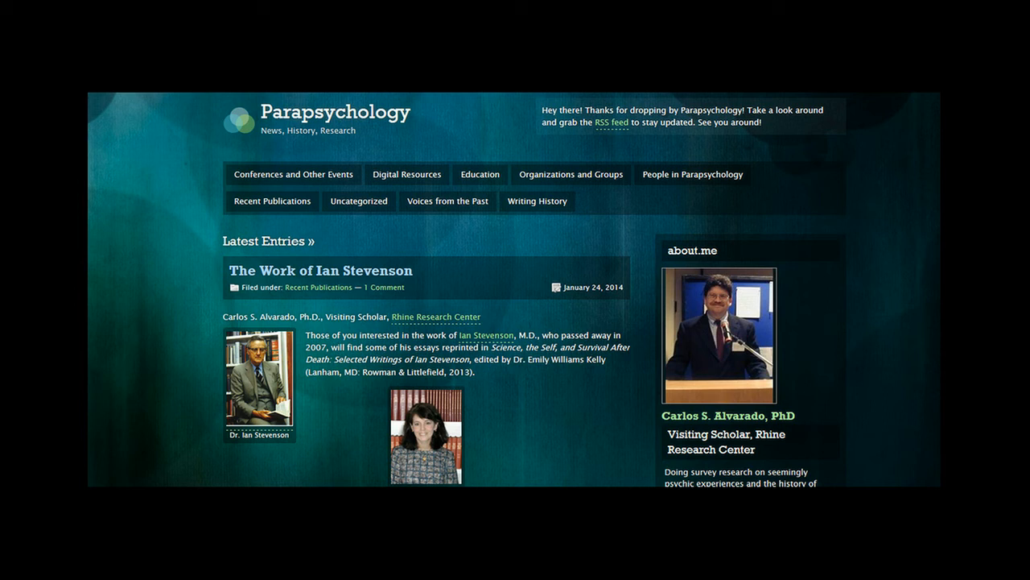
scroll("down", 3)
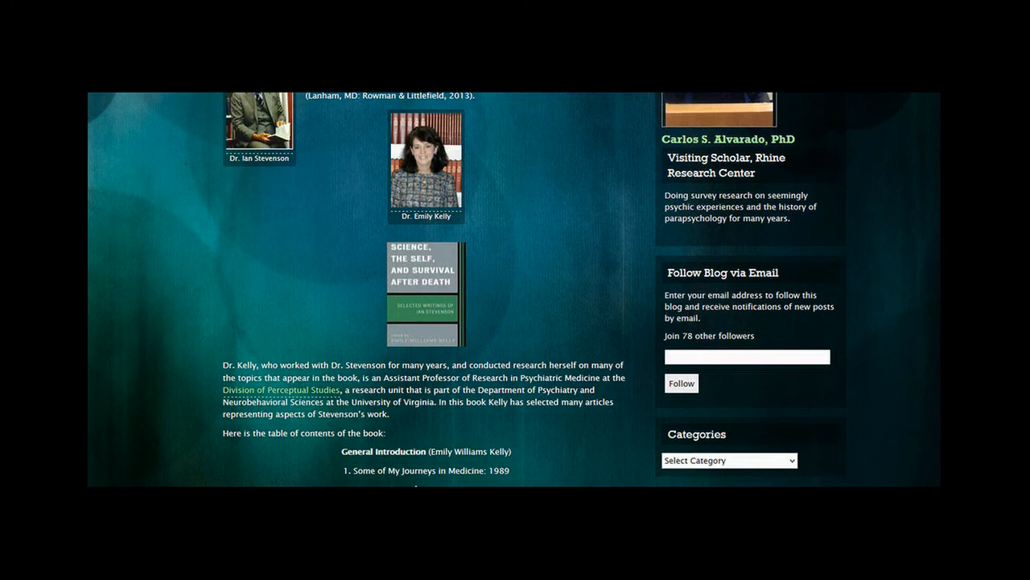
scroll("down", 3)
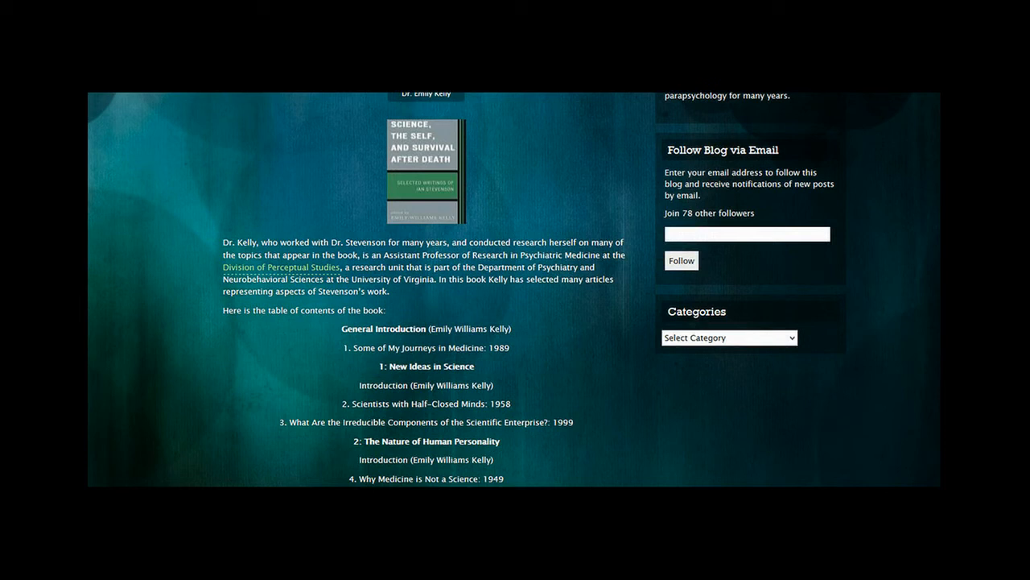
scroll("down", 3)
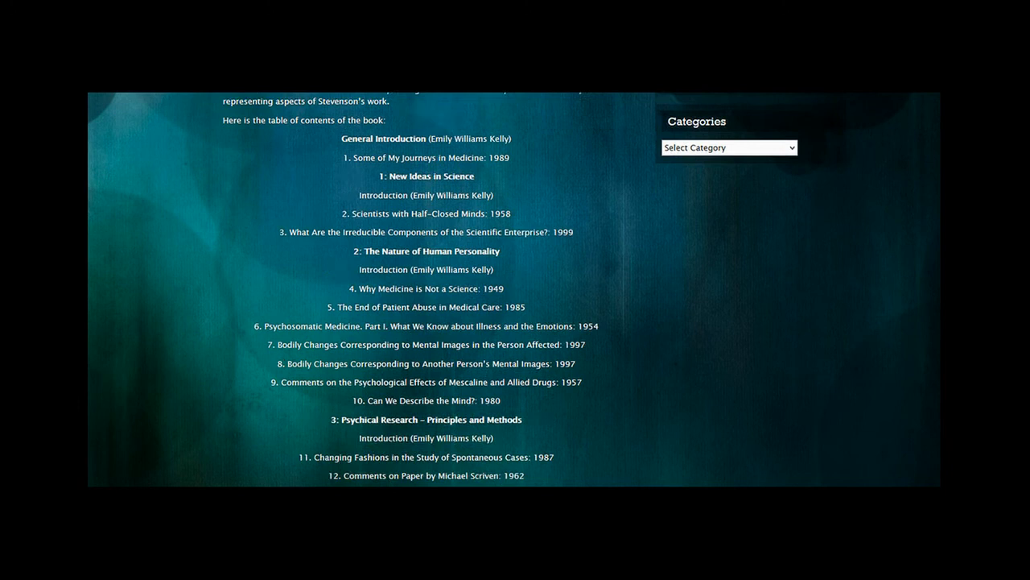
scroll("down", 3)
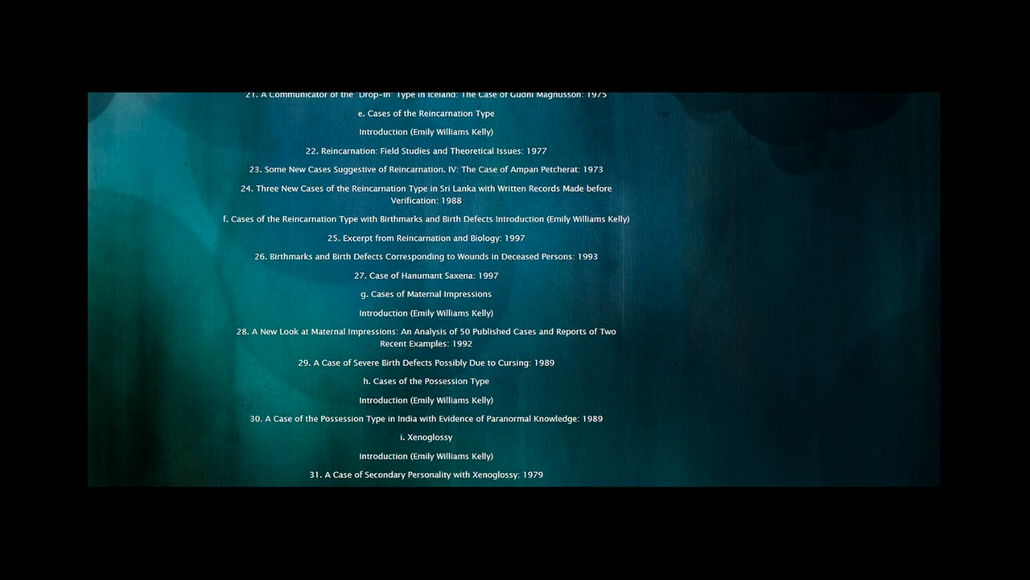
scroll("down", 3)
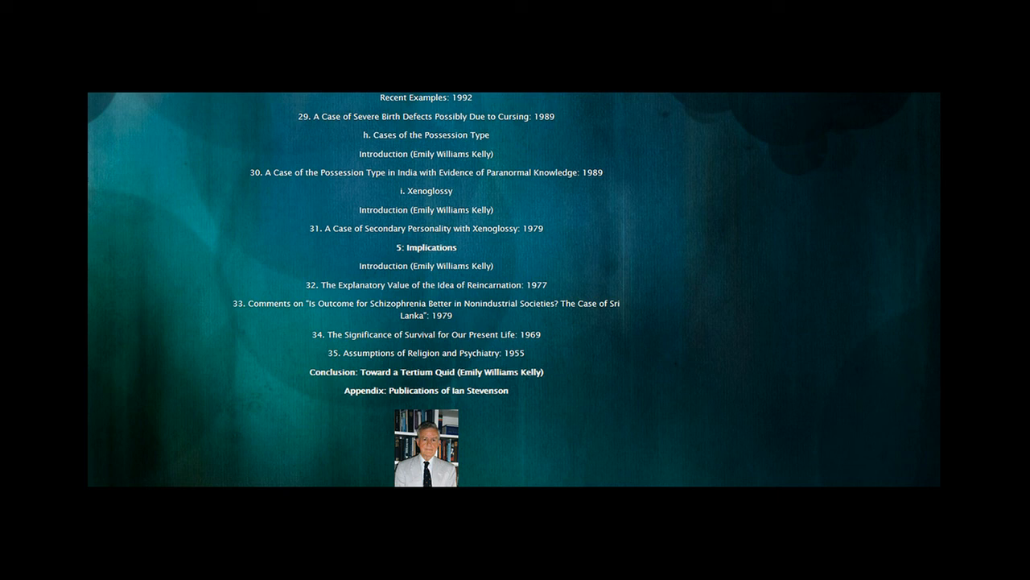